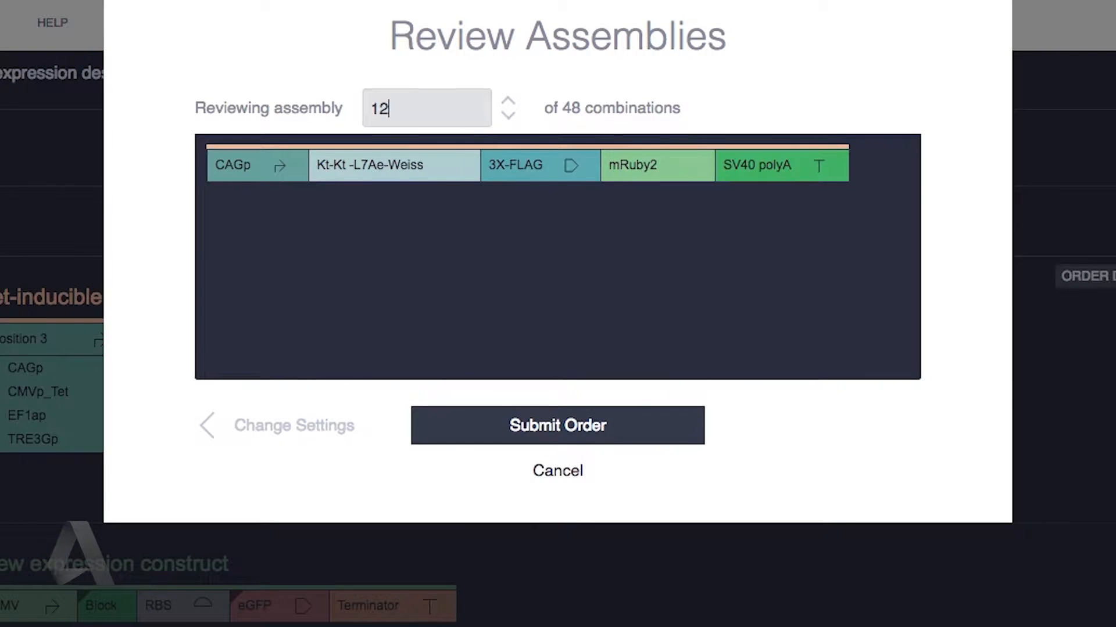
- Step through Review Assemblies, close Order DNA, and add a Promoter to a new template
click(557, 470)
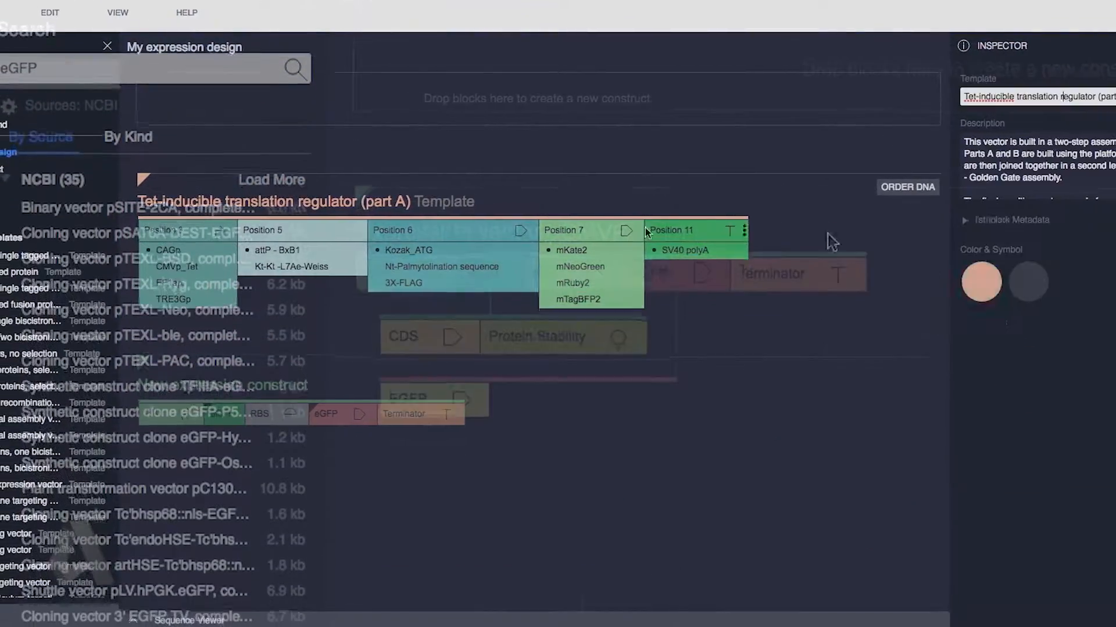
click(907, 187)
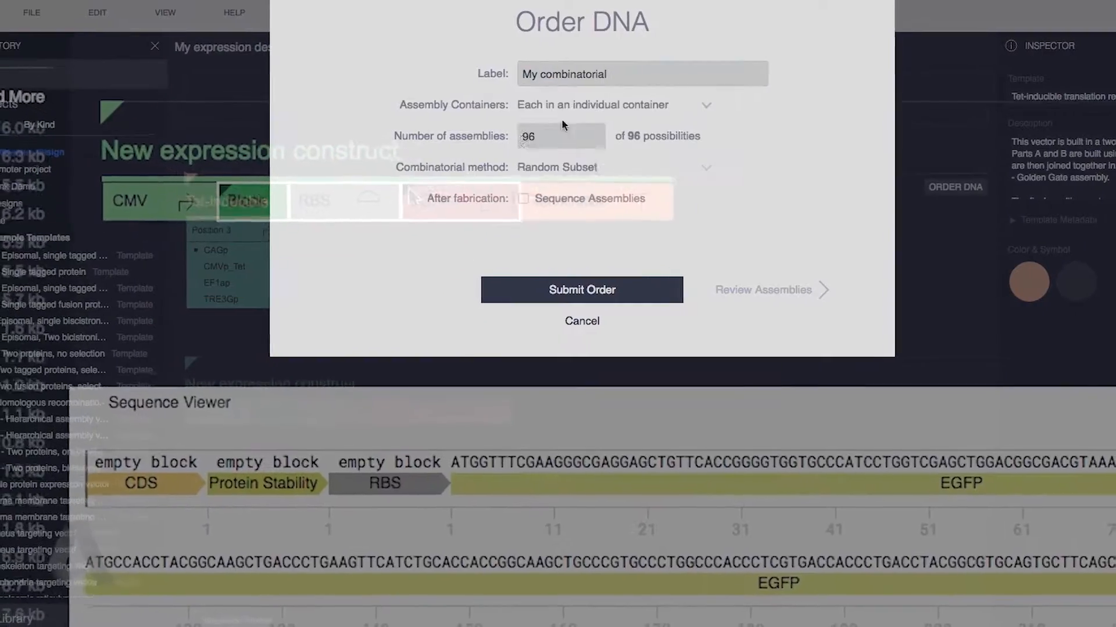
click(768, 289)
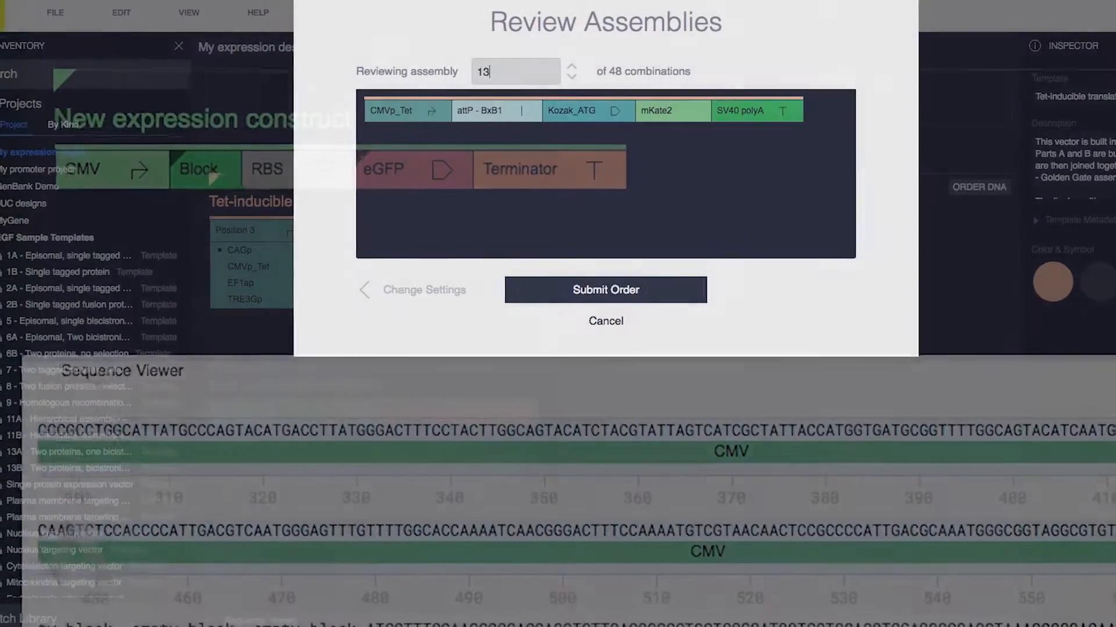
click(605, 320)
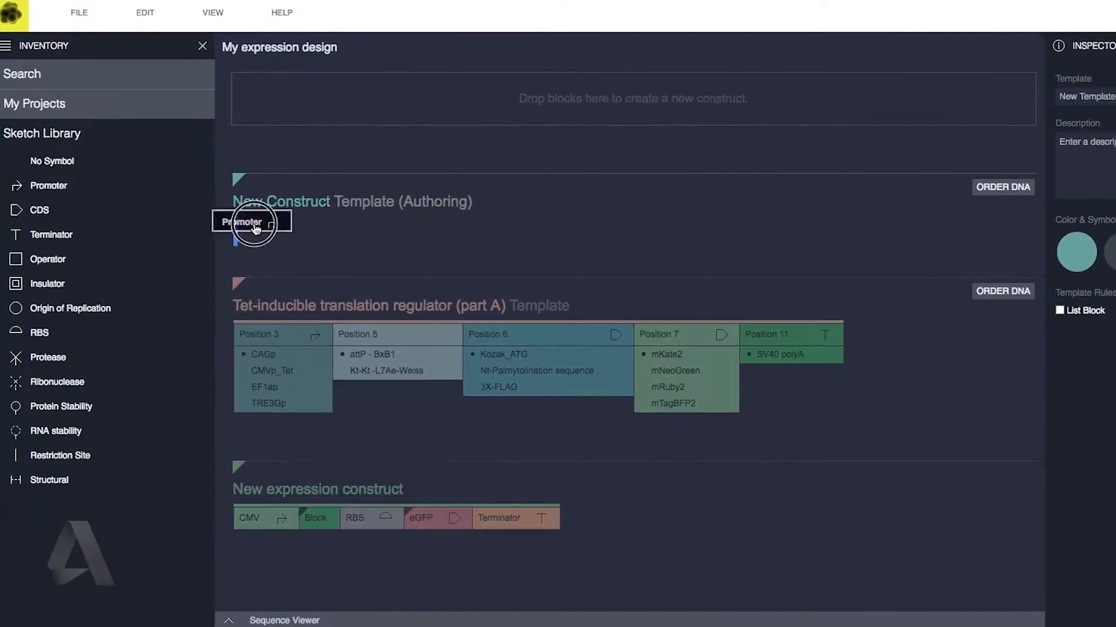